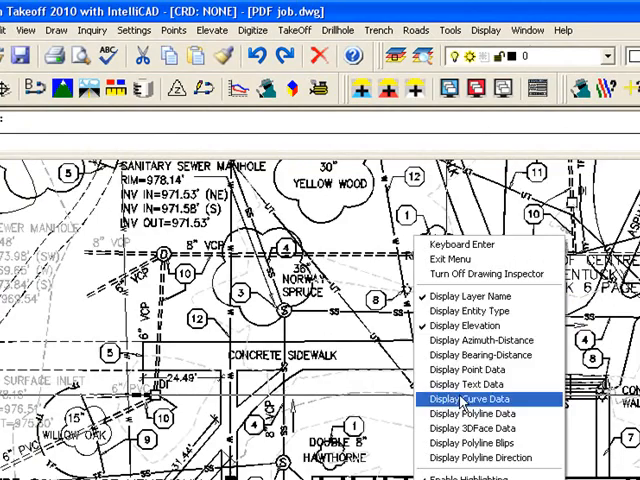
mouse_move(476, 312)
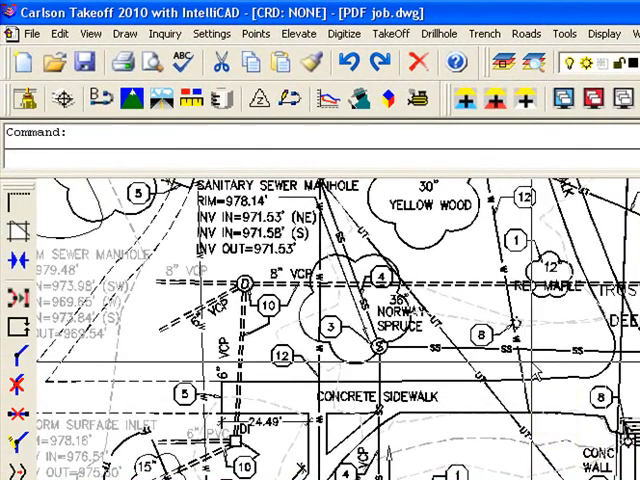
Cancel the active command and reach the Edit menu's Selection Sets choices including Select by Filter.
key(Escape)
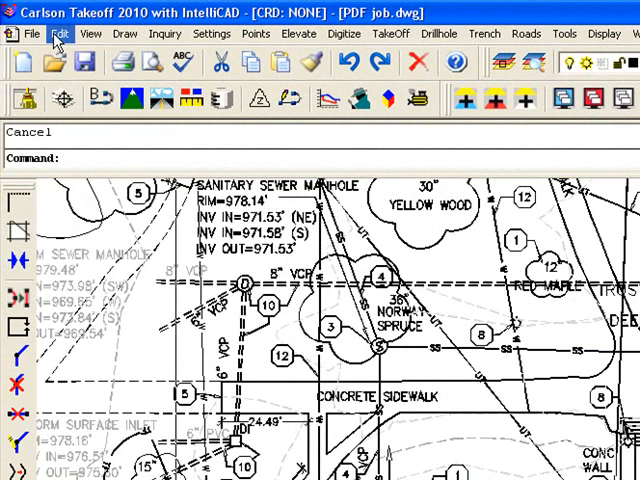
click(62, 34)
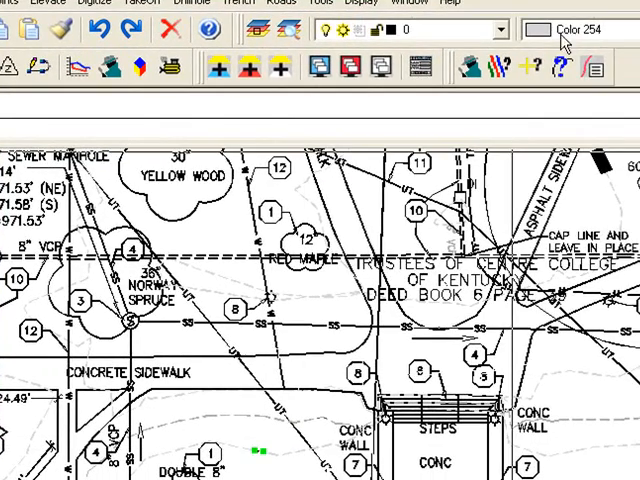
click(570, 28)
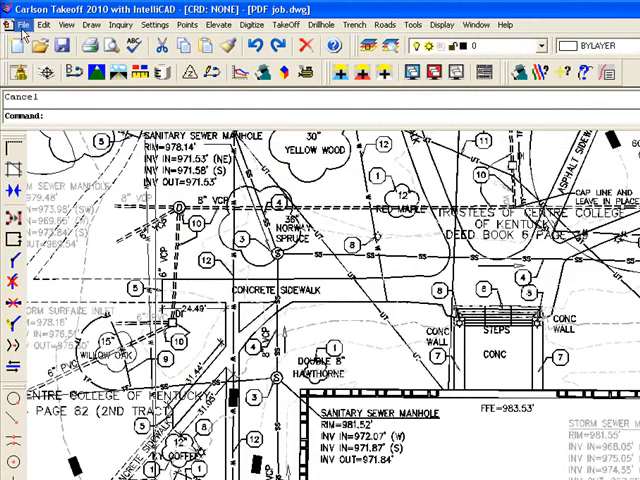
click(40, 24)
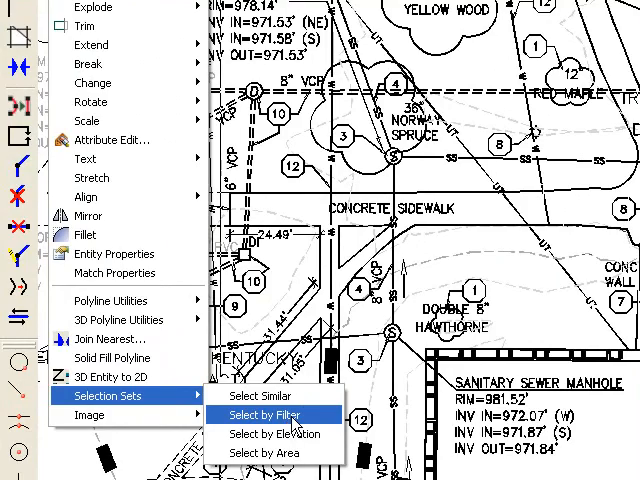
Use Select by Filter with Filter by Color set to 254 to select all colour-254 entities.
click(262, 414)
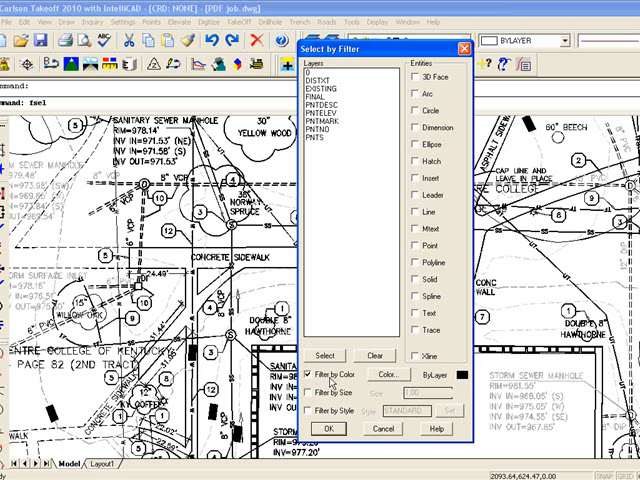
click(384, 376)
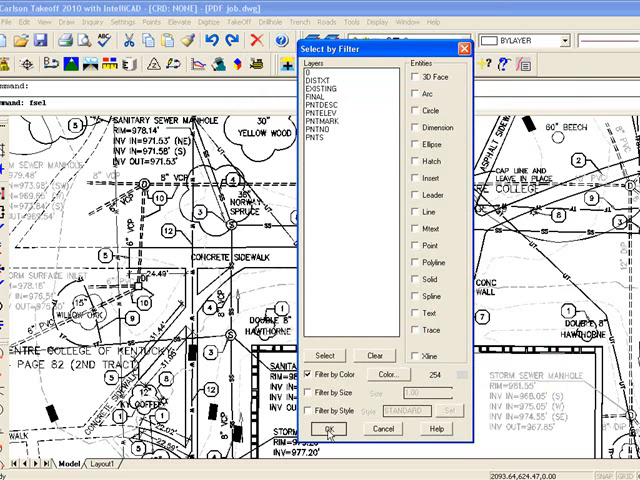
click(338, 428)
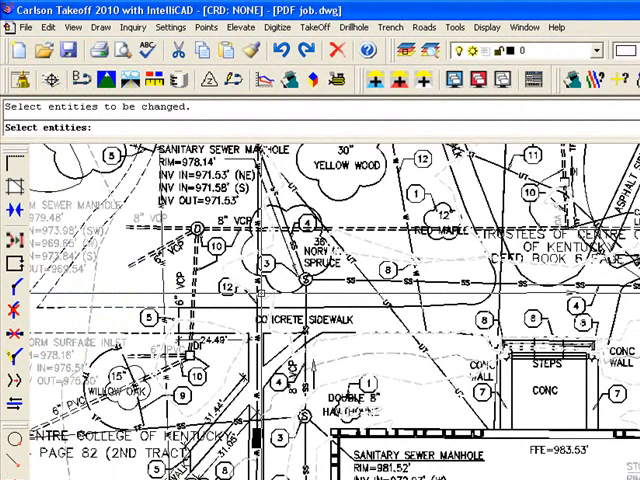
Change the previous selection (P) to a new layer (N) and confirm EXISTING as that layer.
text(p)
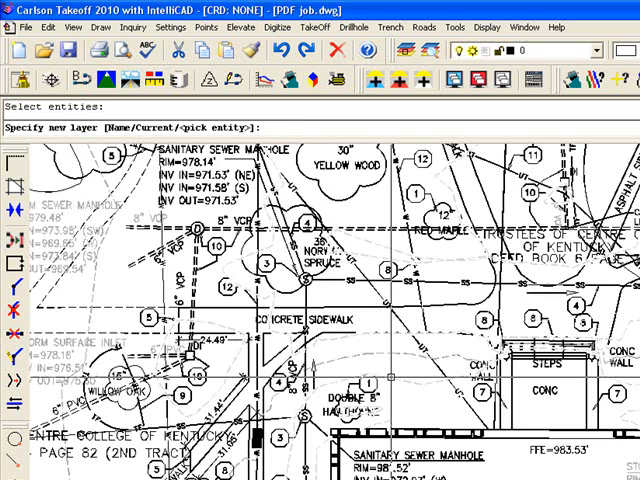
text(n)
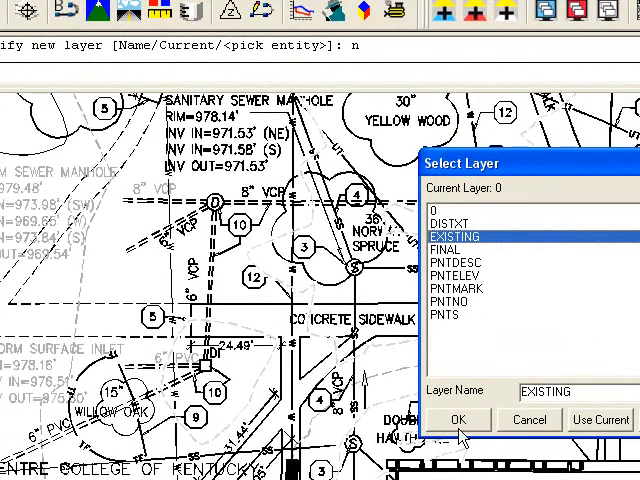
click(460, 420)
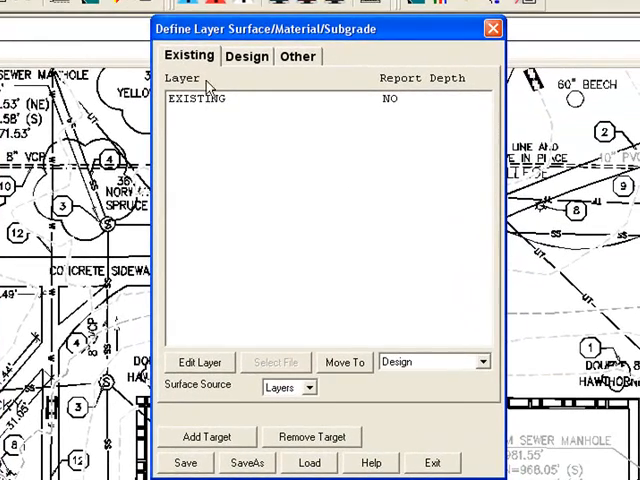
mouse_move(204, 96)
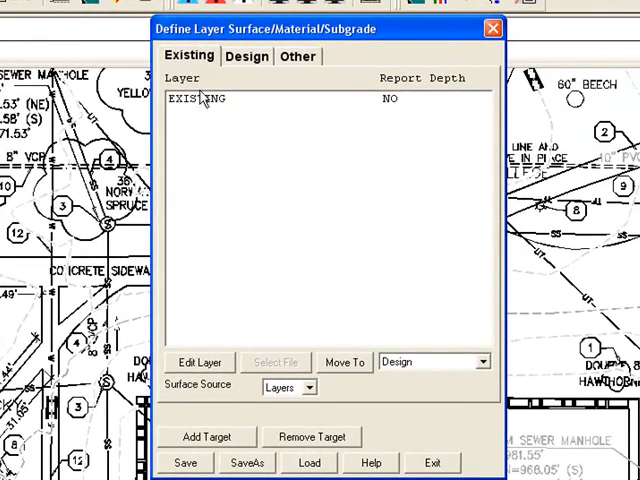
Review the Other layers list and save the definitions with EXISTING as the existing surface.
click(296, 56)
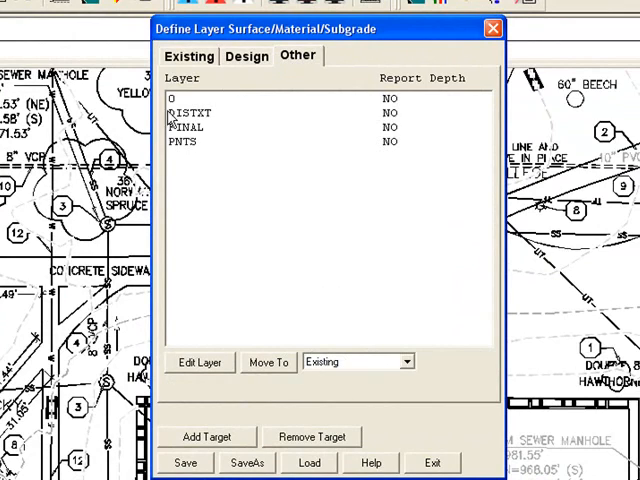
mouse_move(190, 108)
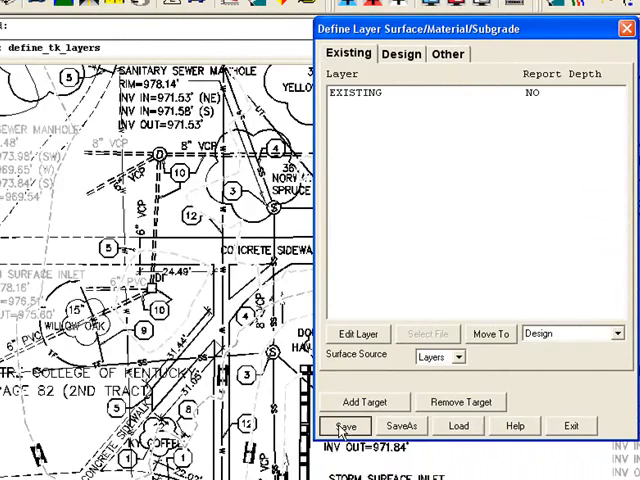
click(344, 424)
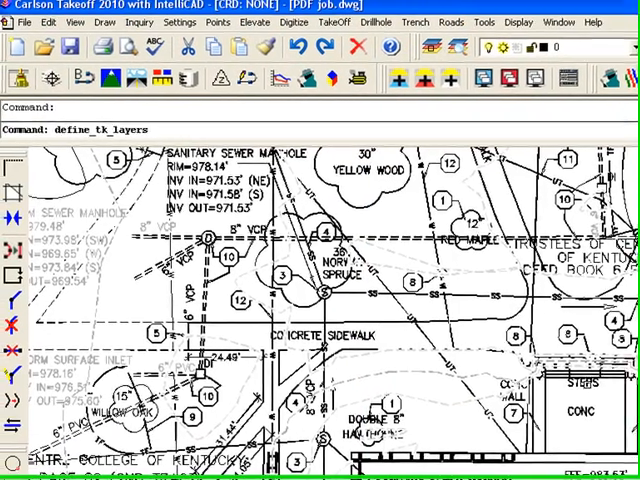
Reach the Display choices for Existing Drawing, Design Drawing and Other Drawing linework.
click(488, 28)
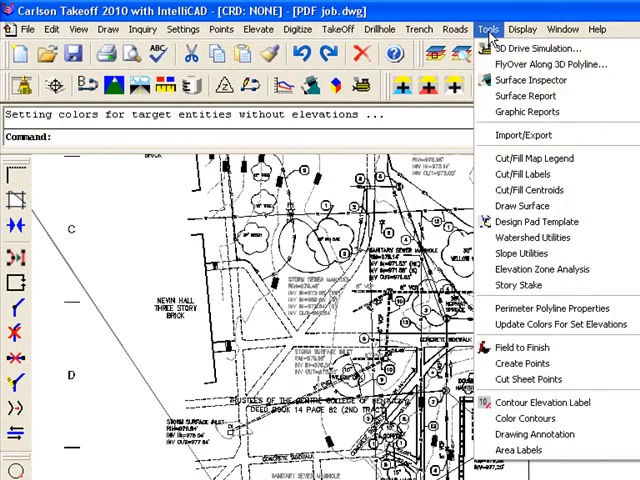
click(520, 28)
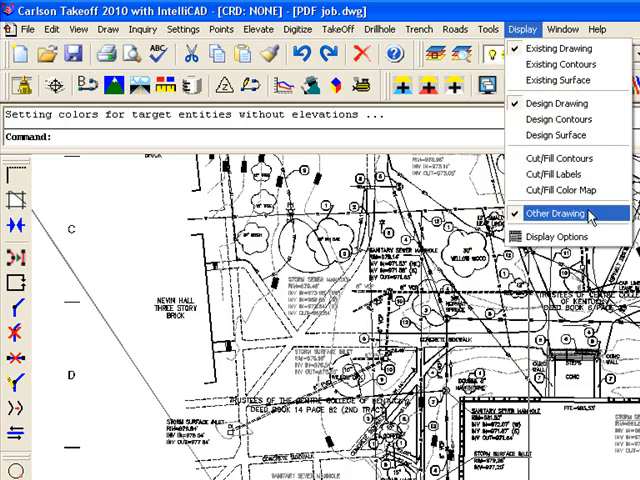